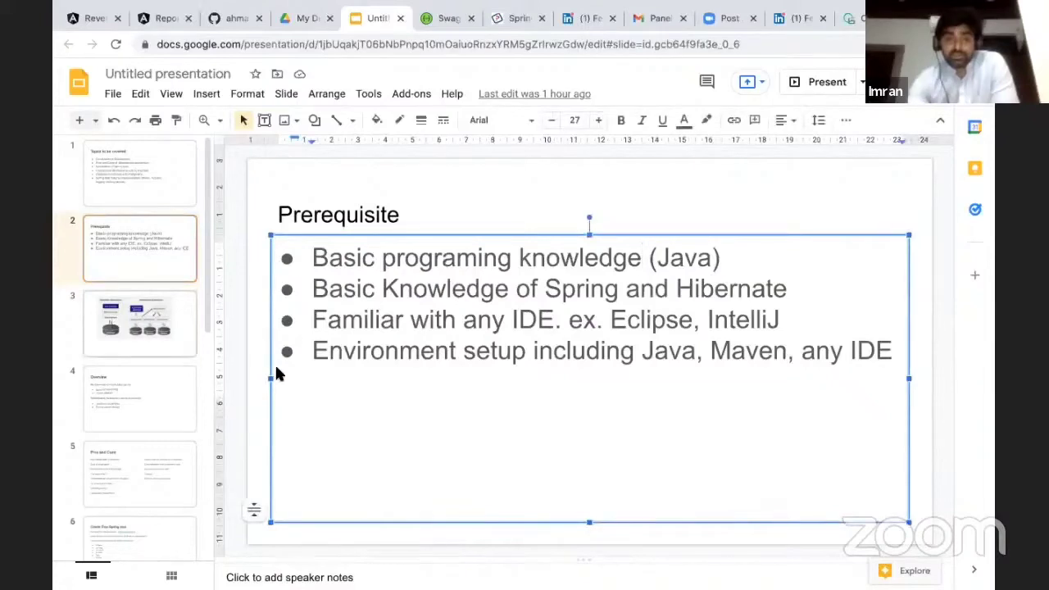
Step: Show slide 3, the monolithic vs microservice architecture diagram
click(139, 323)
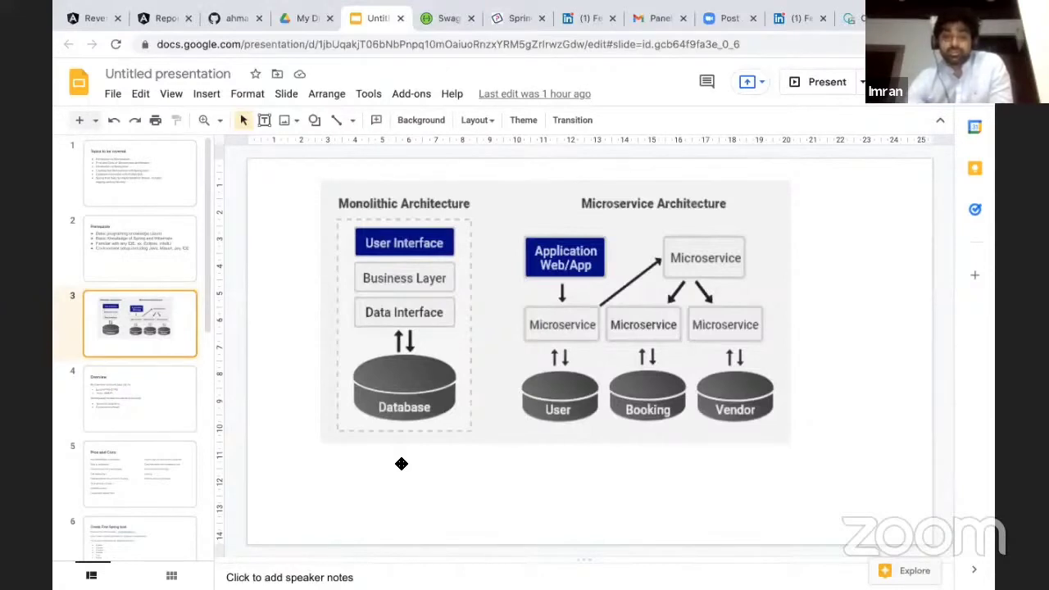
mouse_move(393, 285)
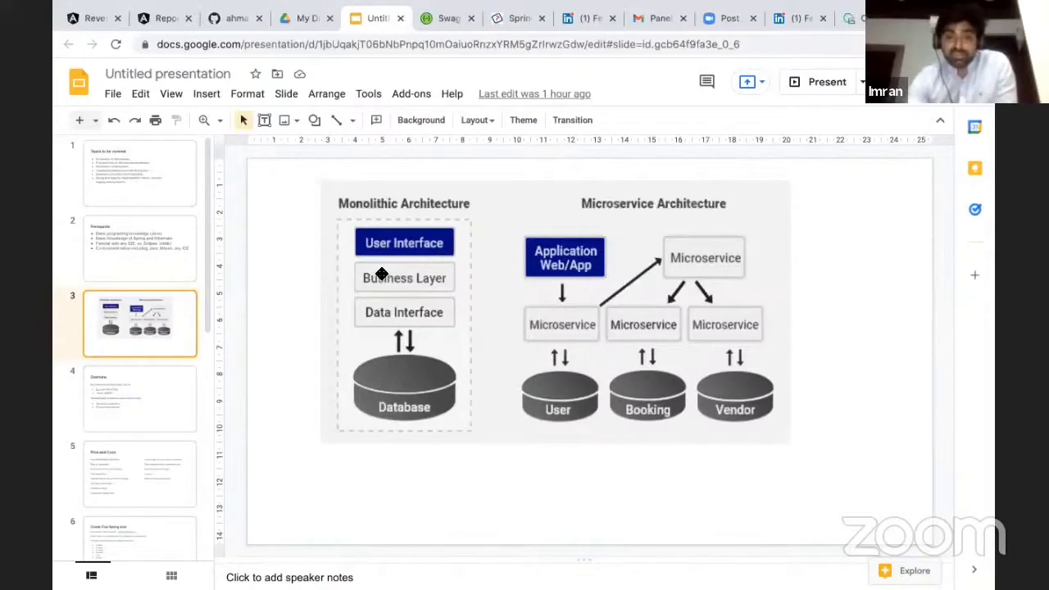
mouse_move(410, 279)
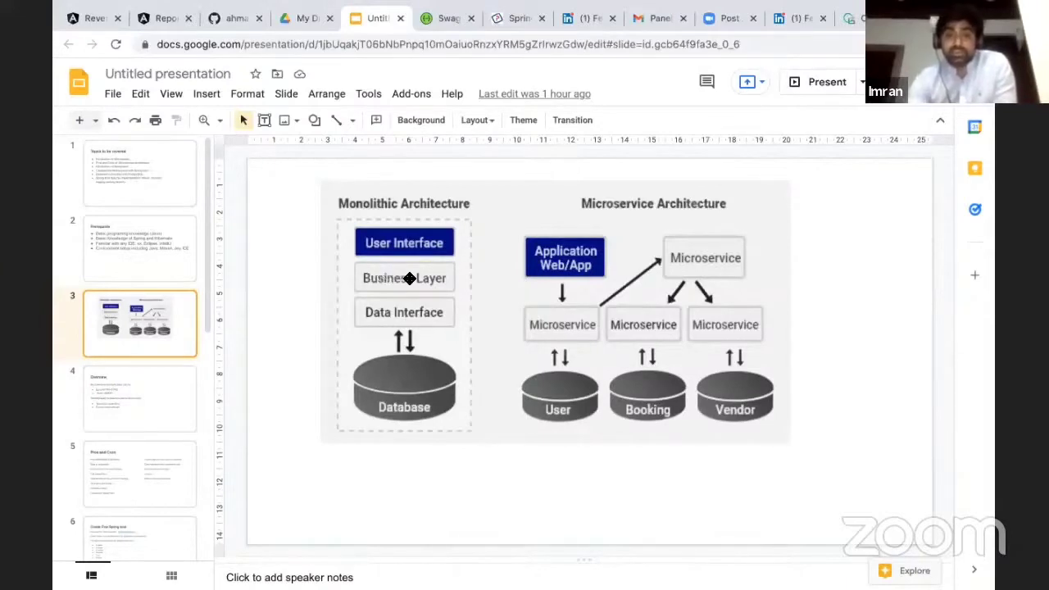
mouse_move(403, 243)
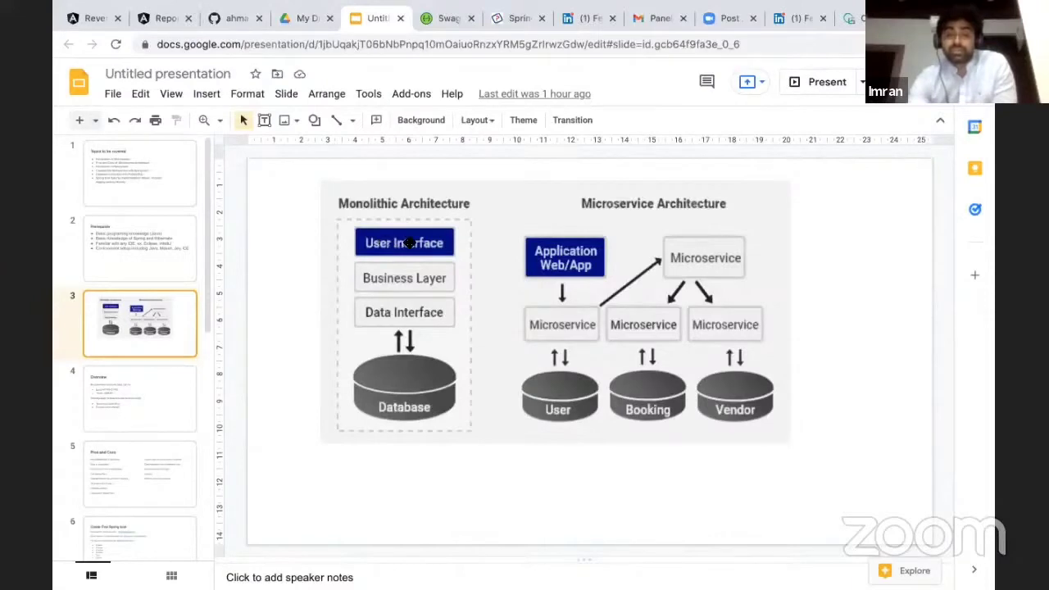
mouse_move(368, 272)
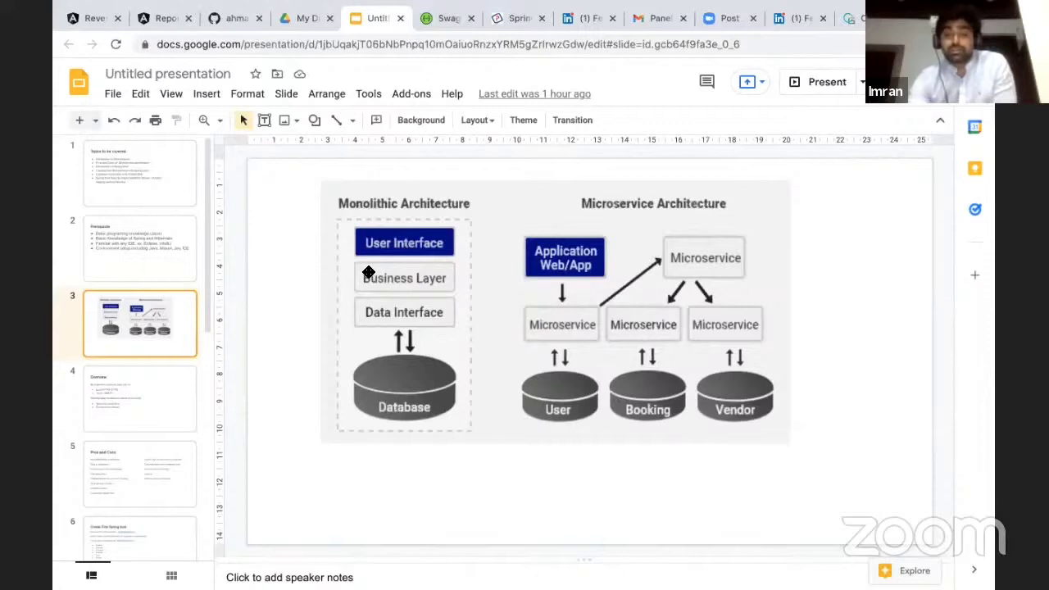
mouse_move(413, 269)
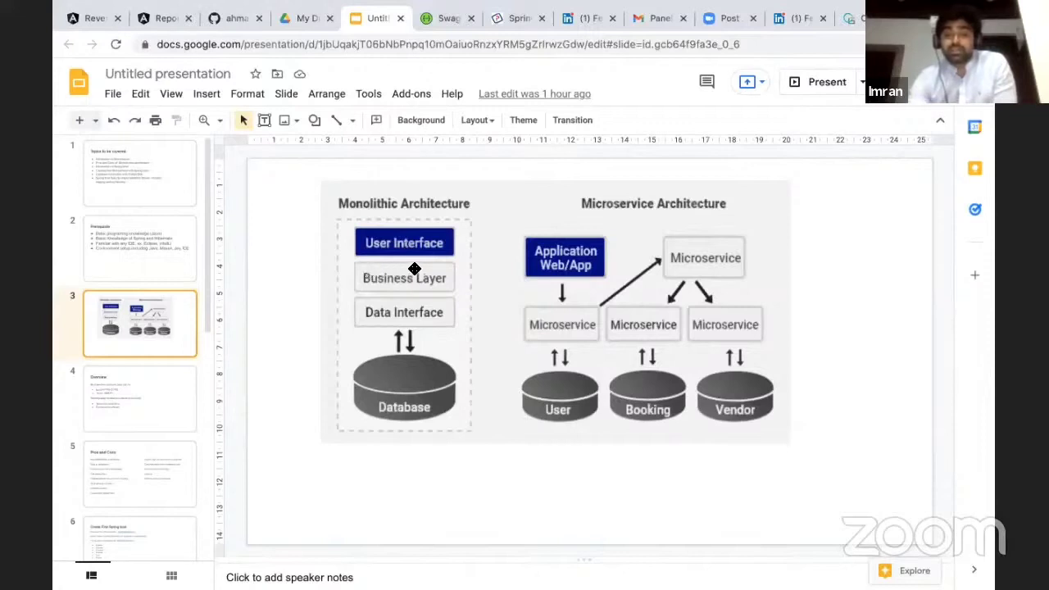
mouse_move(449, 275)
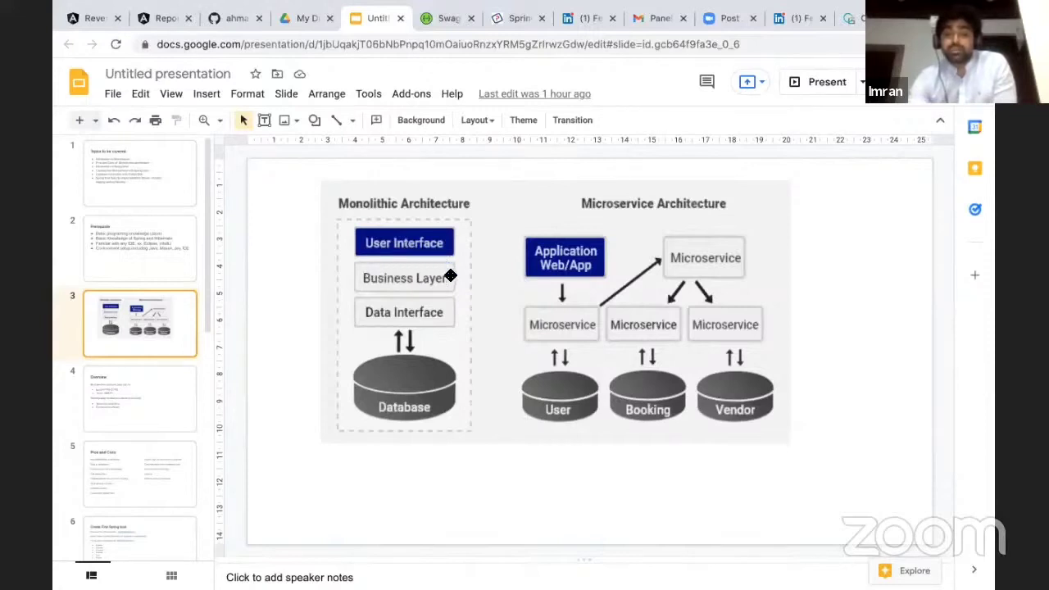
mouse_move(367, 305)
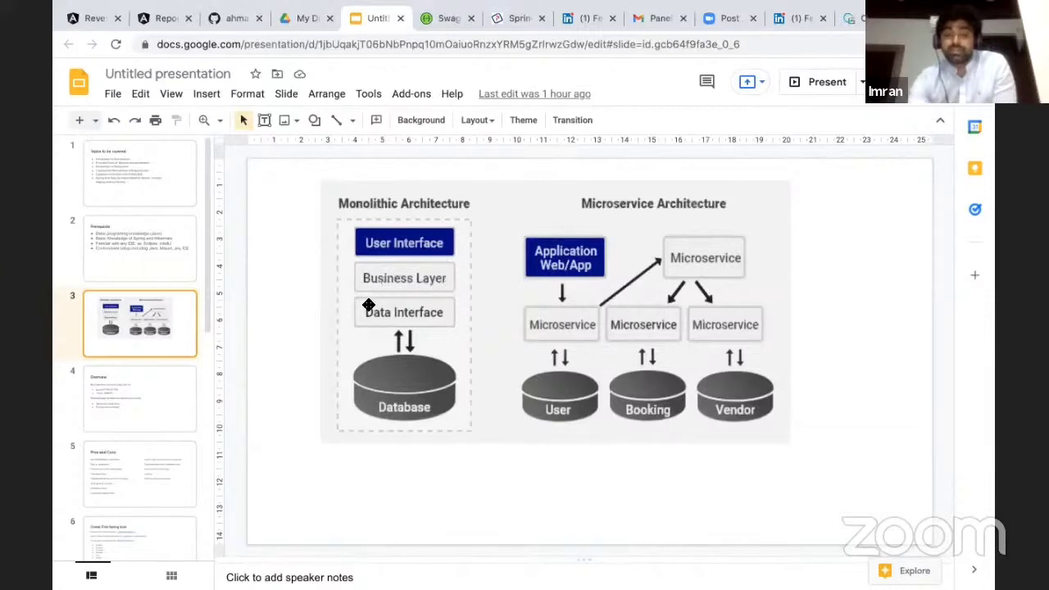
mouse_move(371, 320)
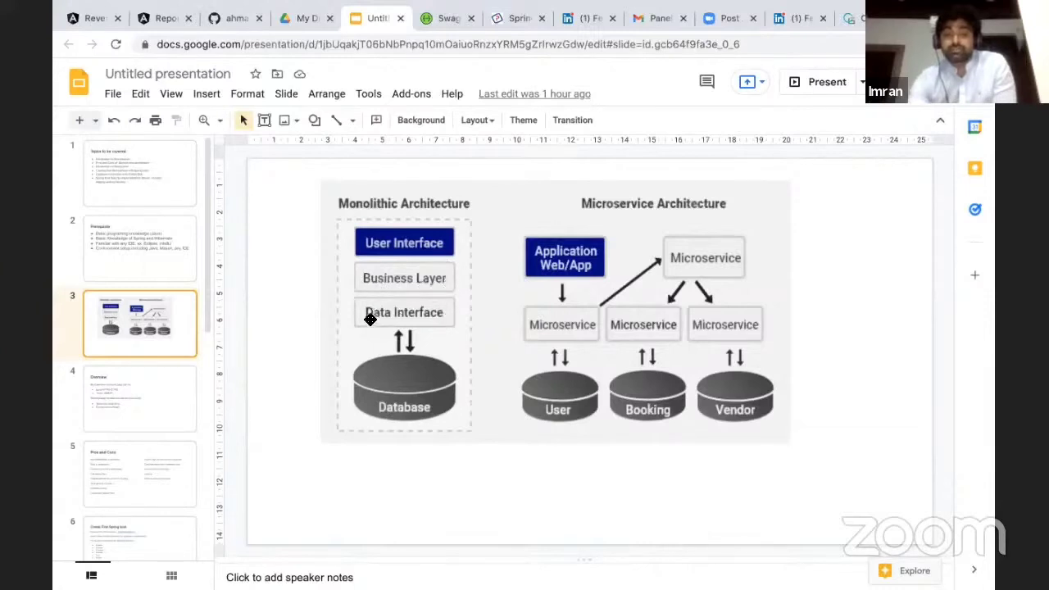
mouse_move(442, 307)
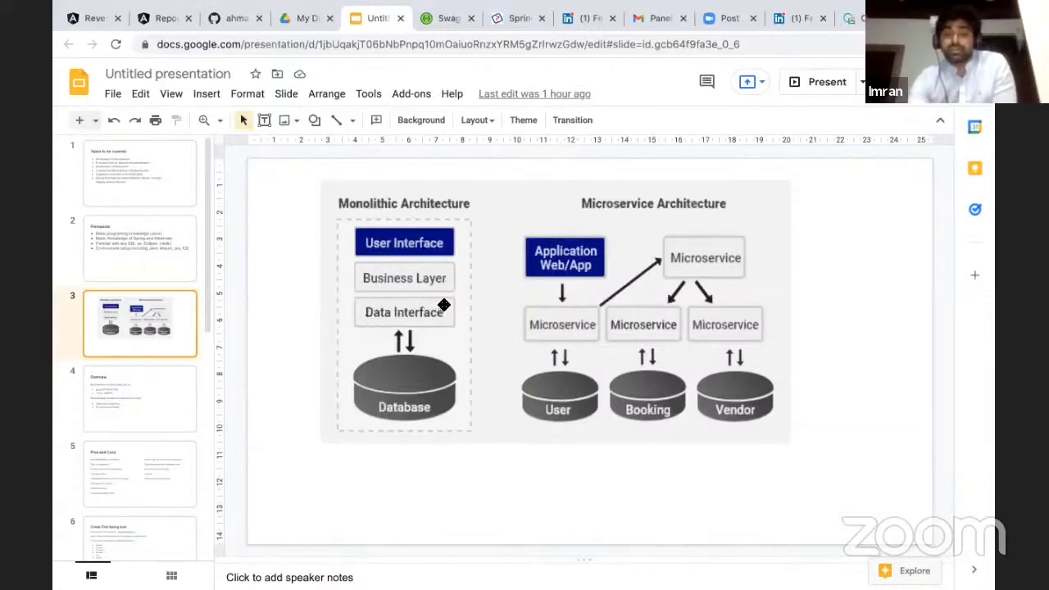
mouse_move(407, 318)
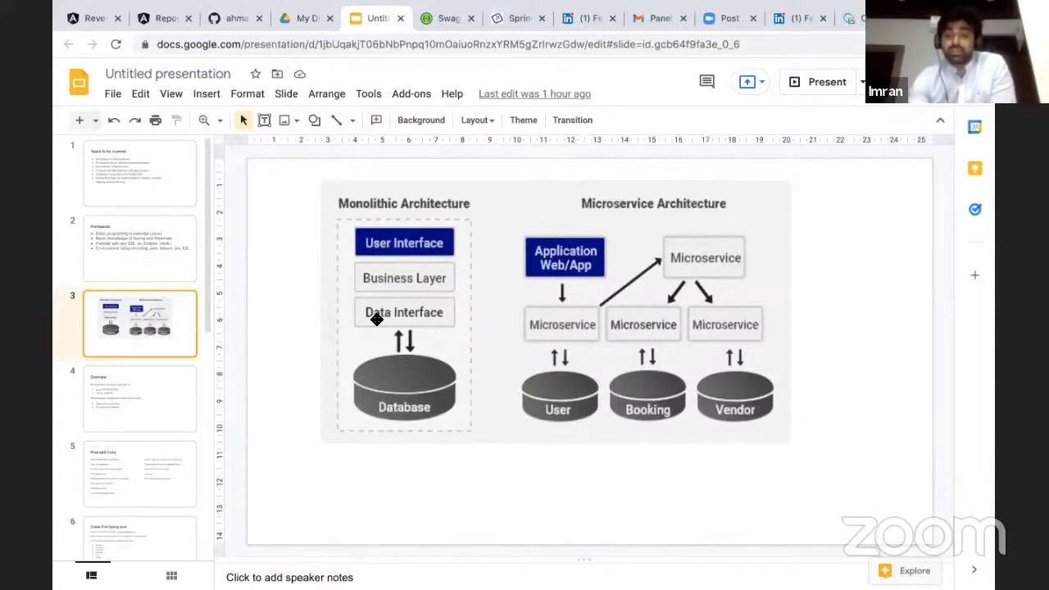
mouse_move(774, 223)
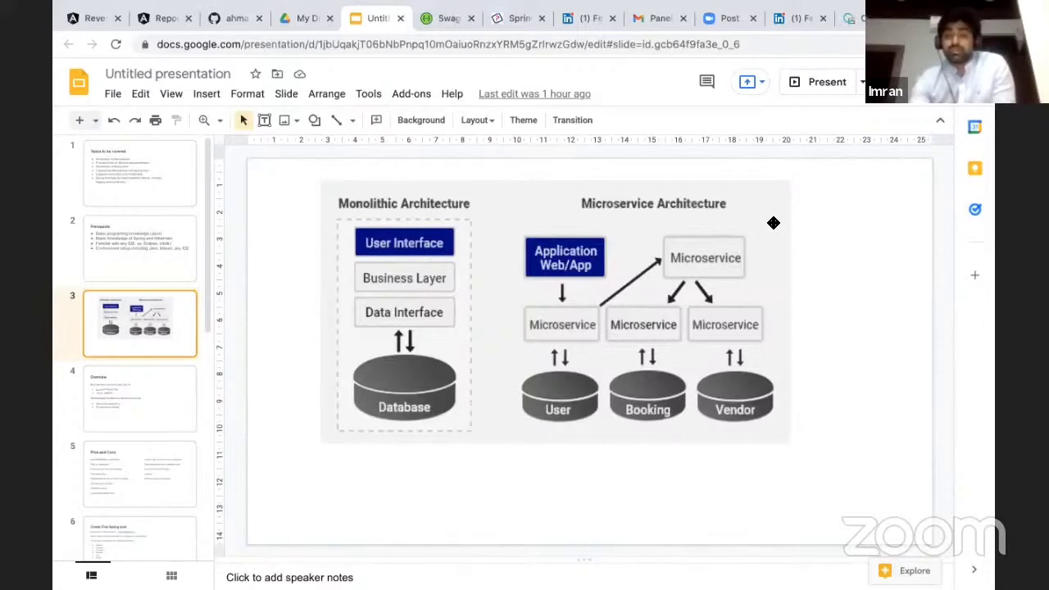
mouse_move(172, 376)
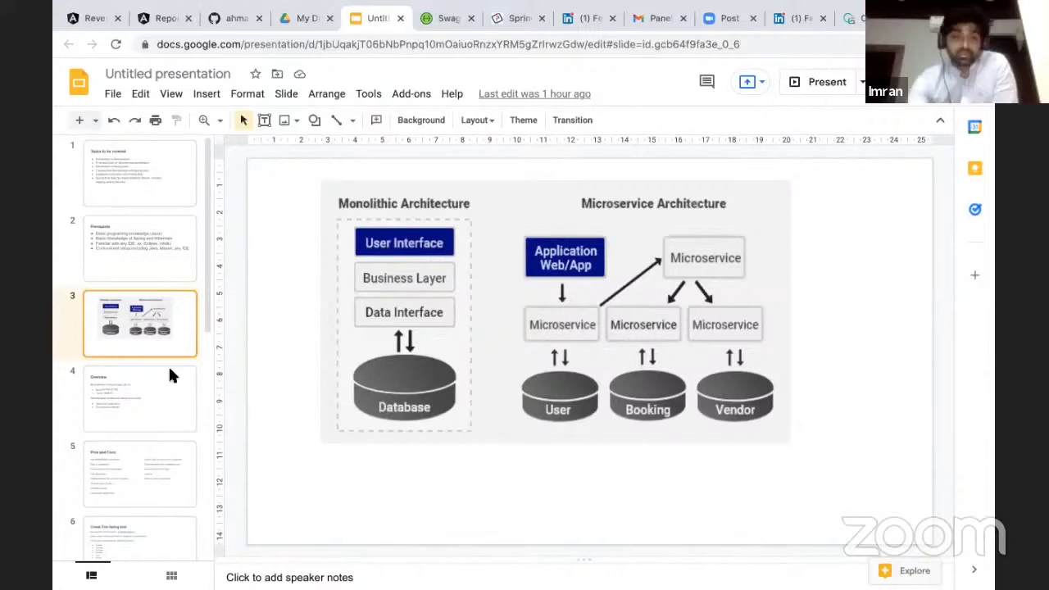
mouse_move(557, 308)
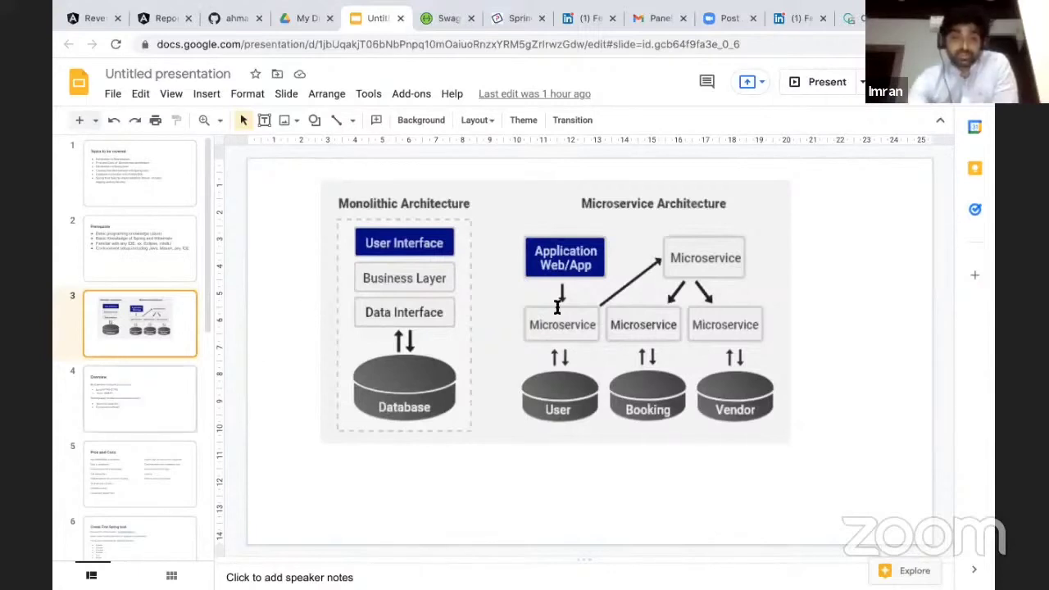
Step: Show slide 4, the Overview of microservice communication and decomposition
click(140, 400)
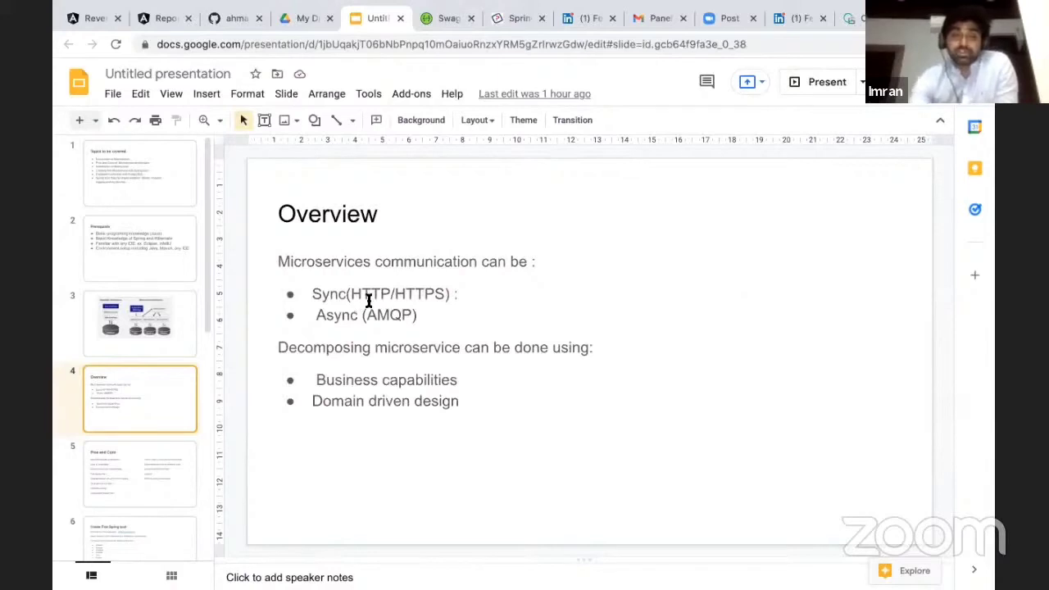
mouse_move(321, 321)
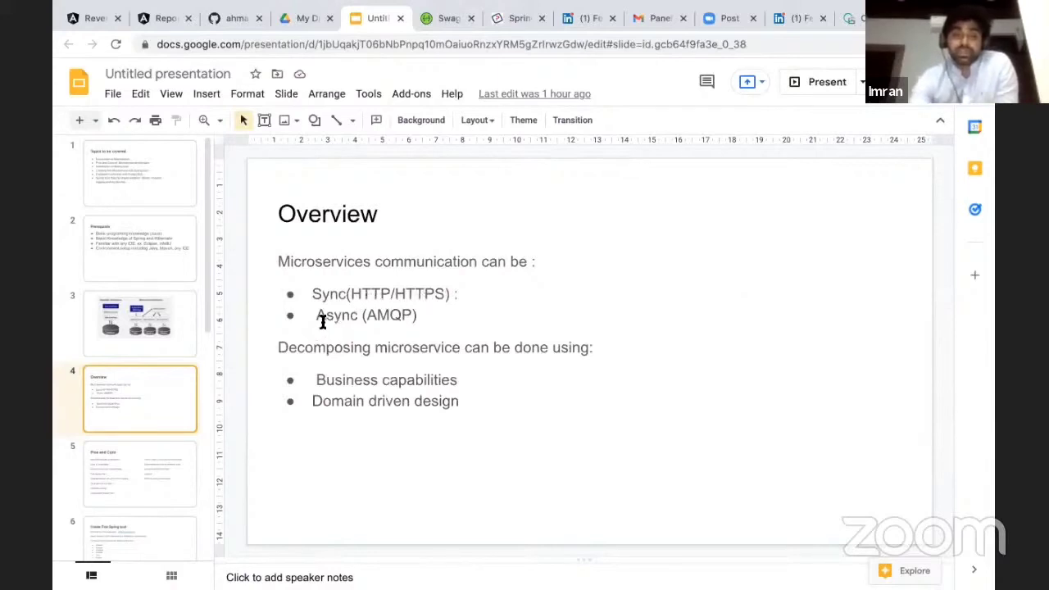
mouse_move(436, 319)
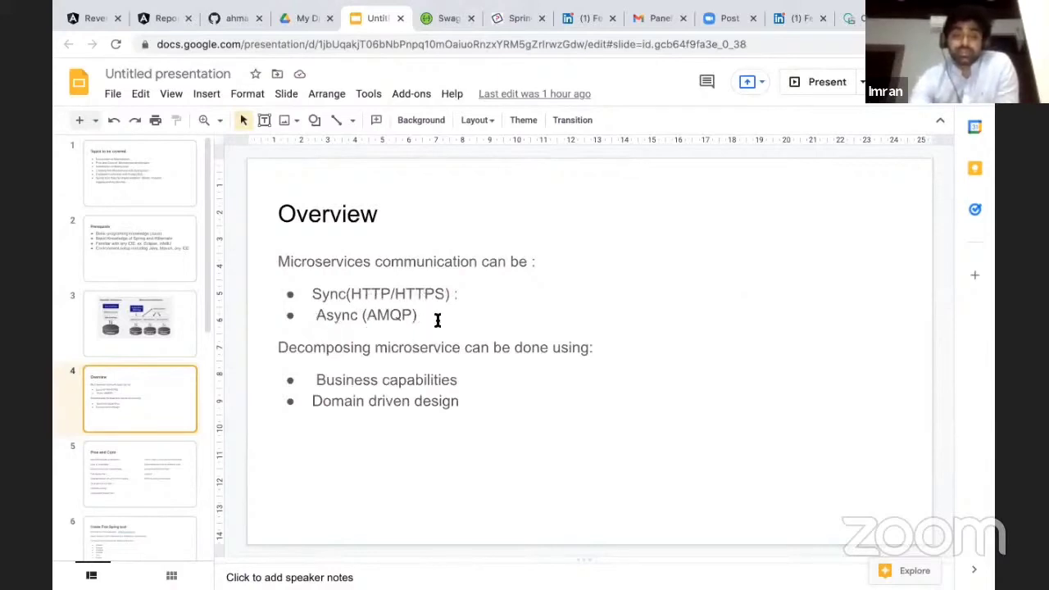